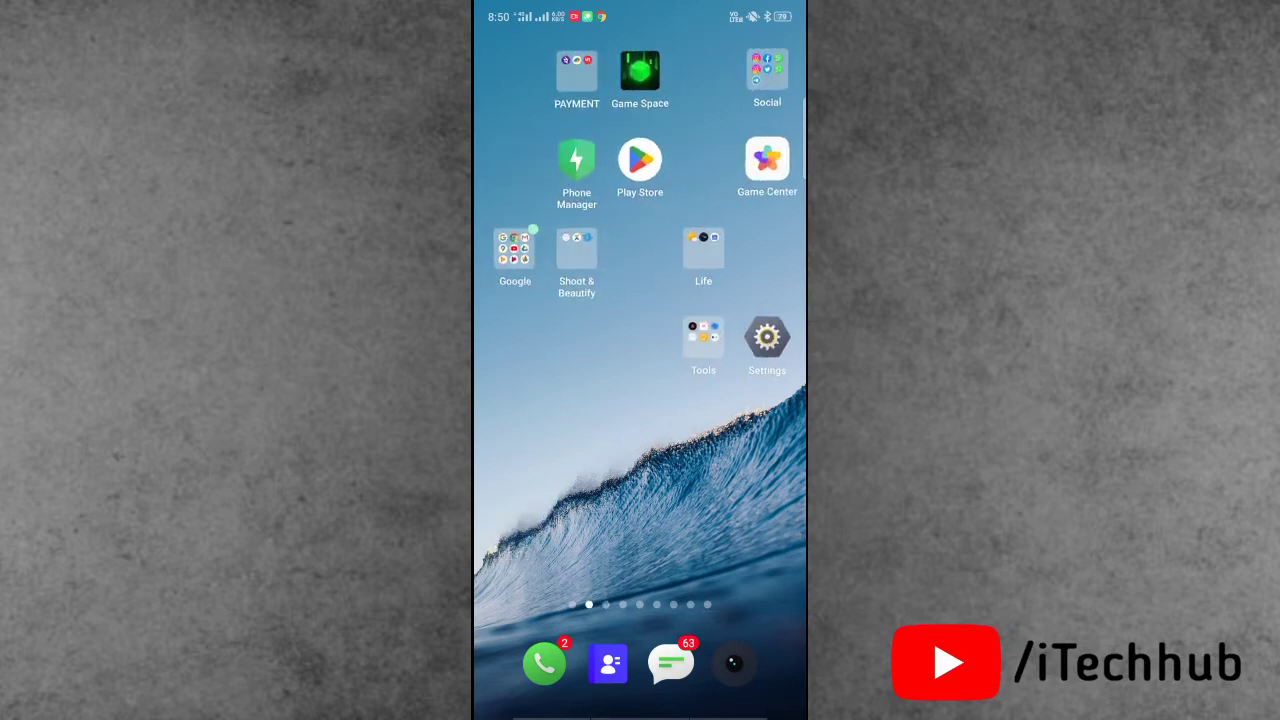
Launch Chrome from the home screen to reach chat.openai.com
{"action": "left_click", "coordinate": [514, 248]}
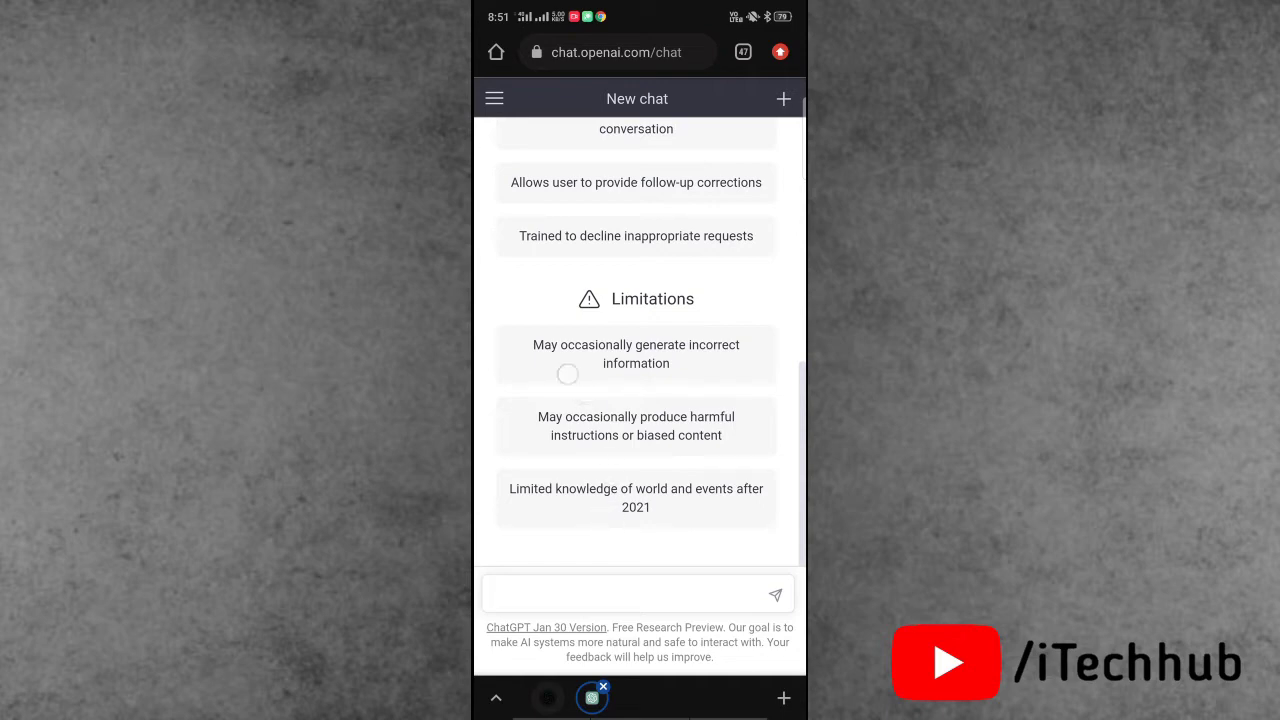
Reach Chrome's three-dot menu and choose Add to Home screen for the ChatGPT page
{"action": "scroll", "scroll_direction": "down", "scroll_amount": 3}
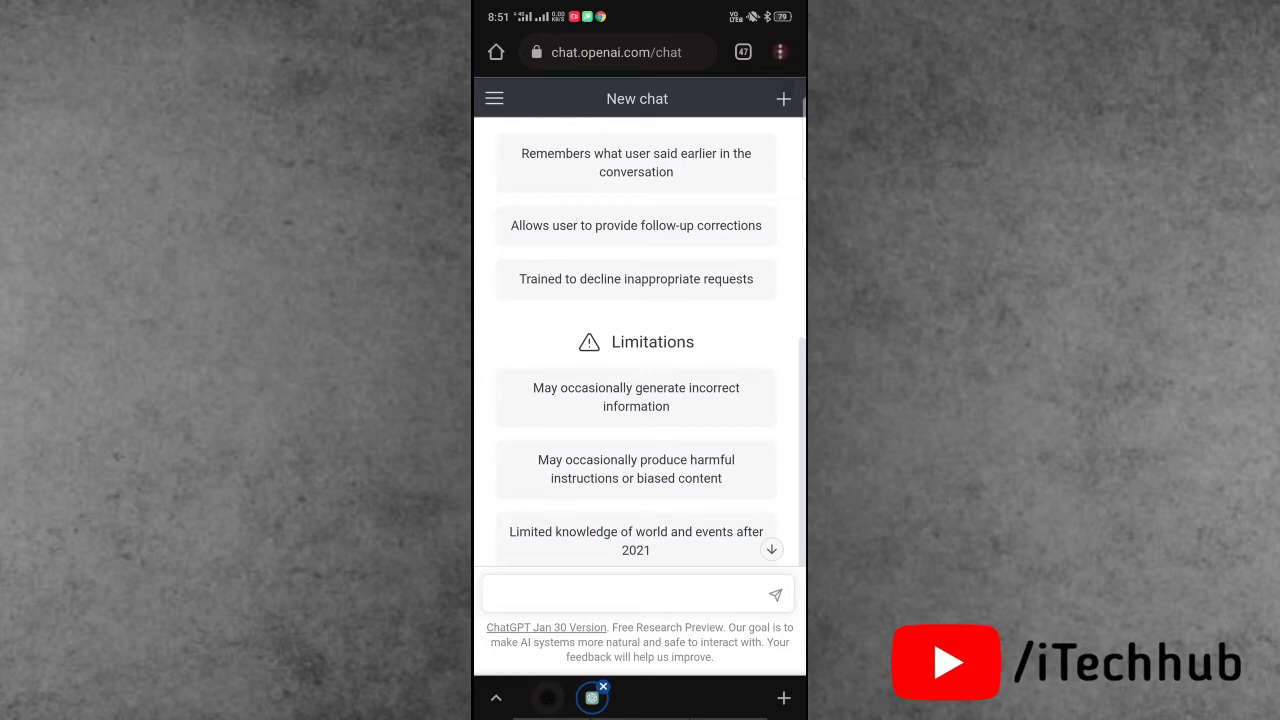
{"action": "left_click", "coordinate": [780, 52]}
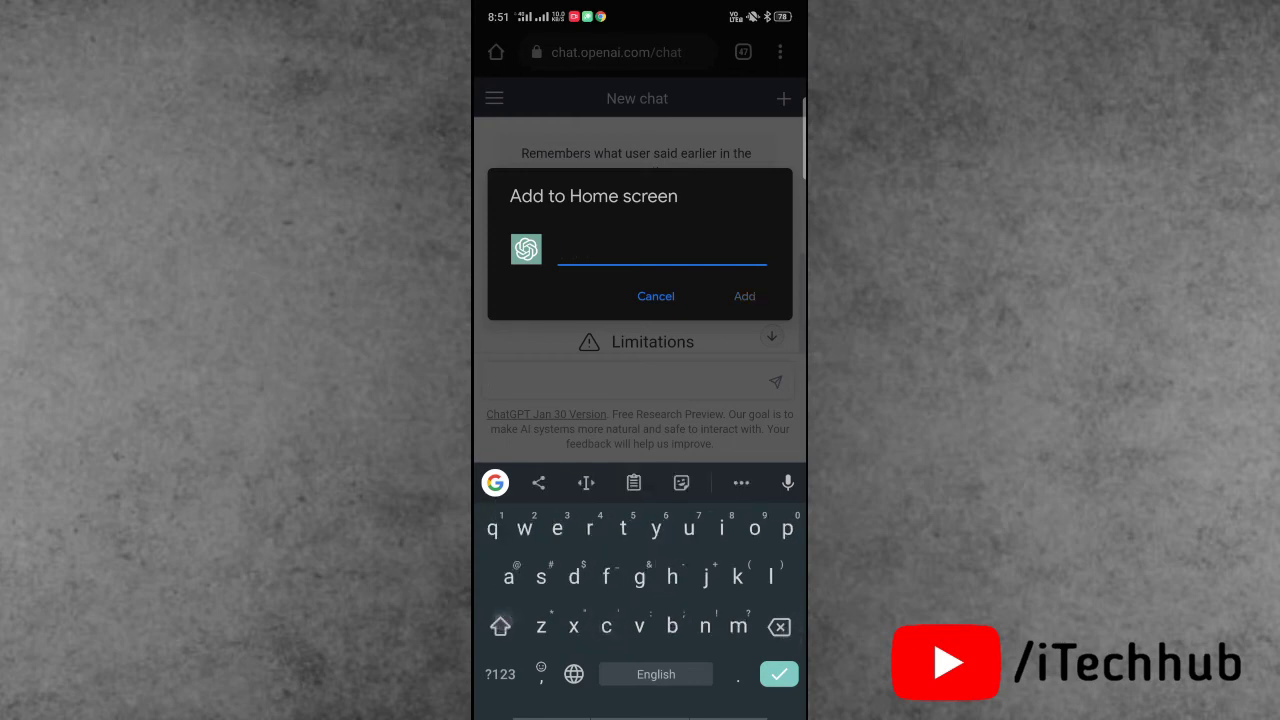
Name the shortcut 'Chat', add it, and confirm placing it on the home screen
{"action": "type", "text": "Chat"}
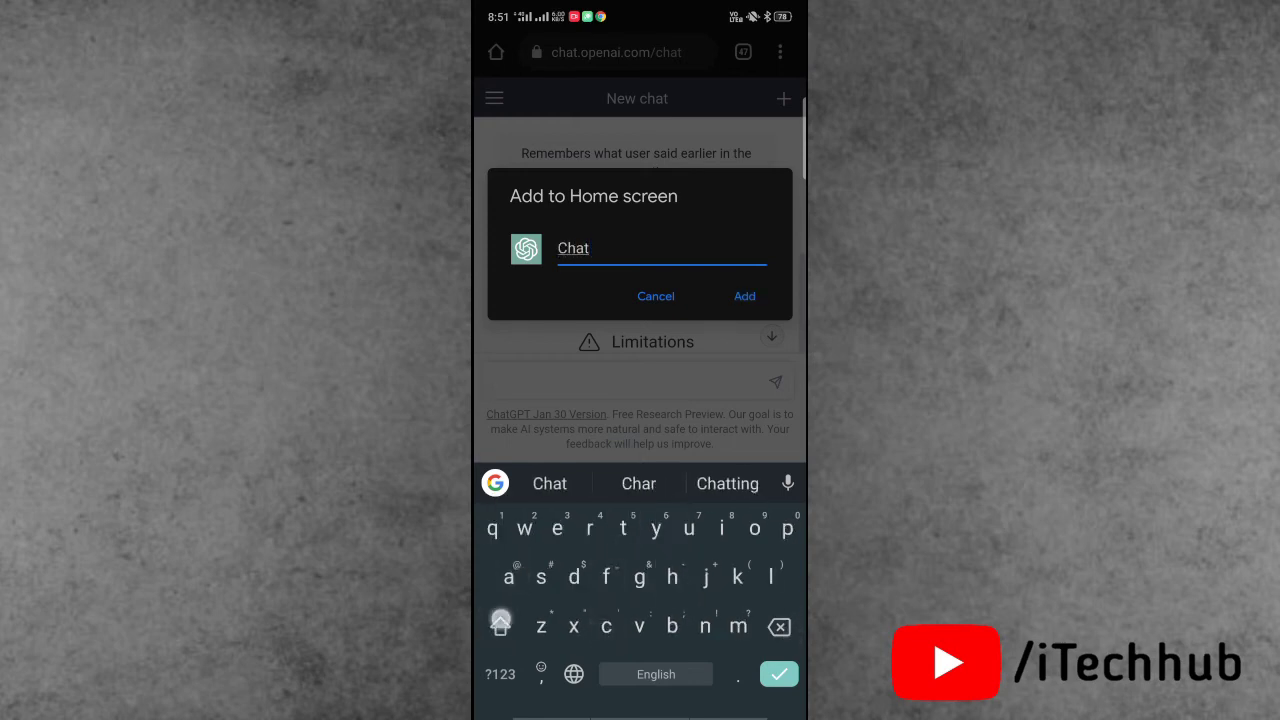
{"action": "left_click", "coordinate": [656, 296]}
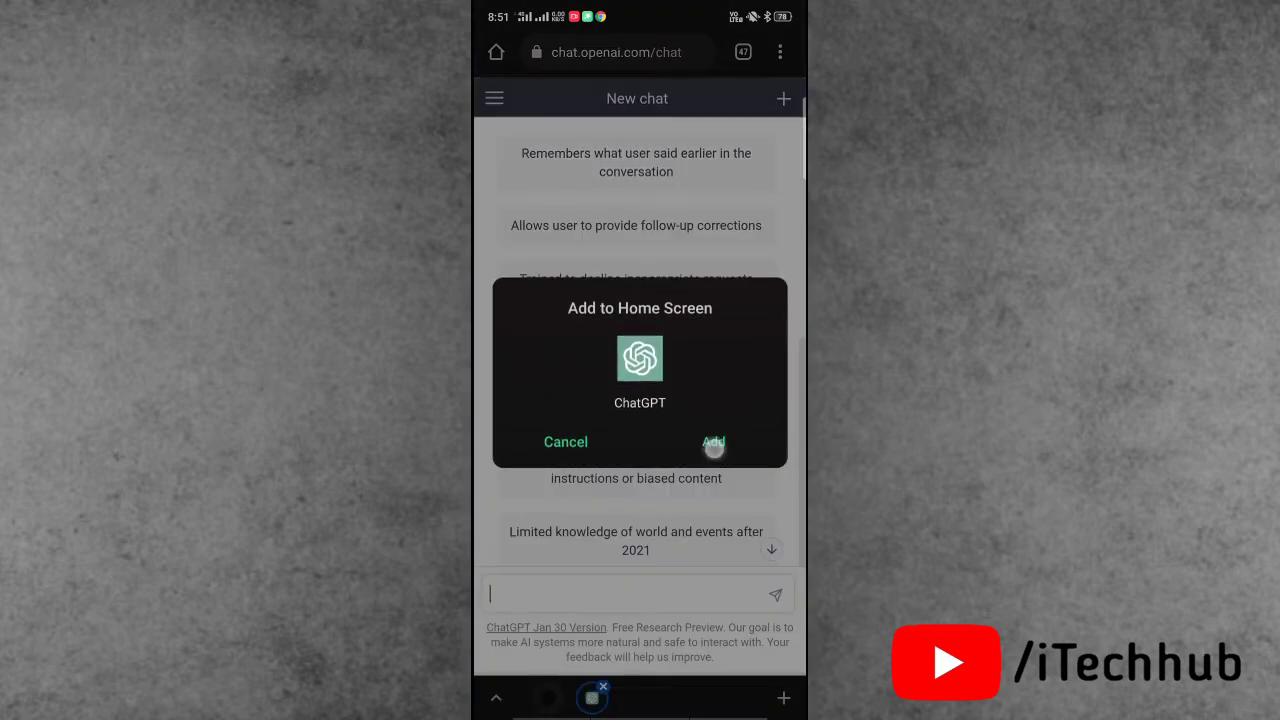
{"action": "left_click", "coordinate": [712, 442]}
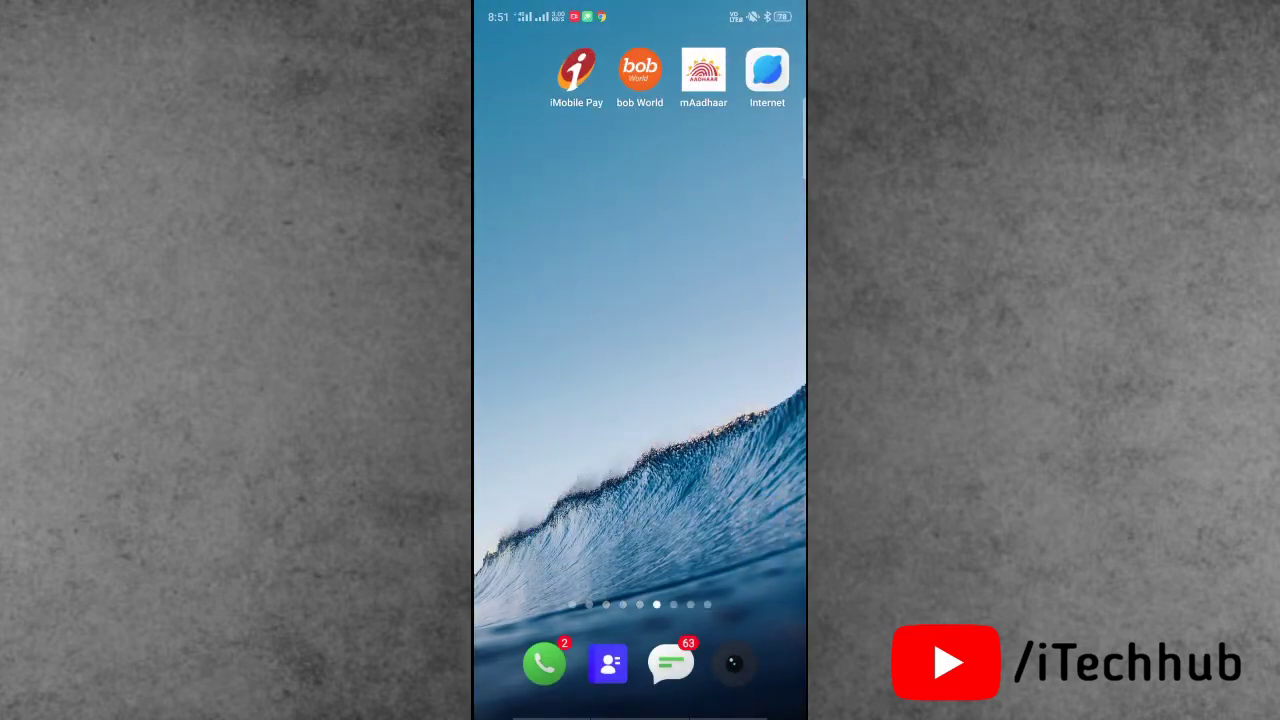
Launch the new ChatGPT shortcut to verify it opens, then return home
{"action": "scroll", "scroll_direction": "left", "scroll_amount": 3}
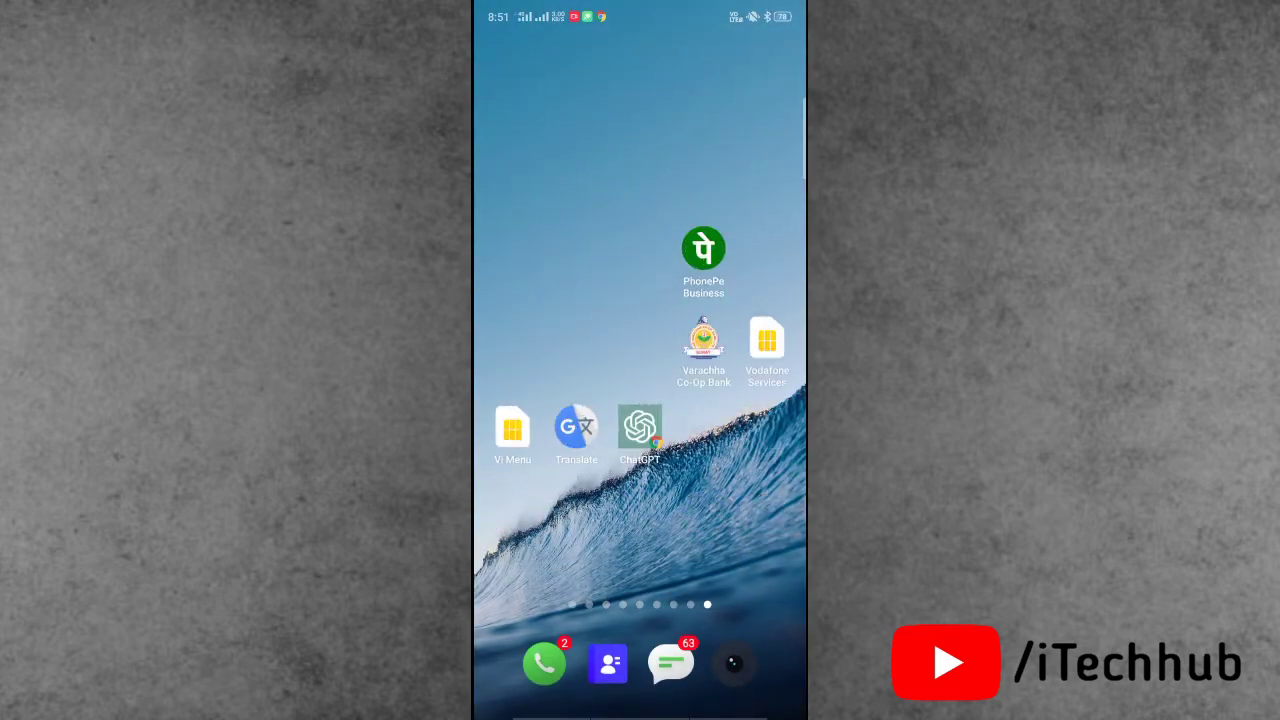
{"action": "left_click", "coordinate": [640, 428]}
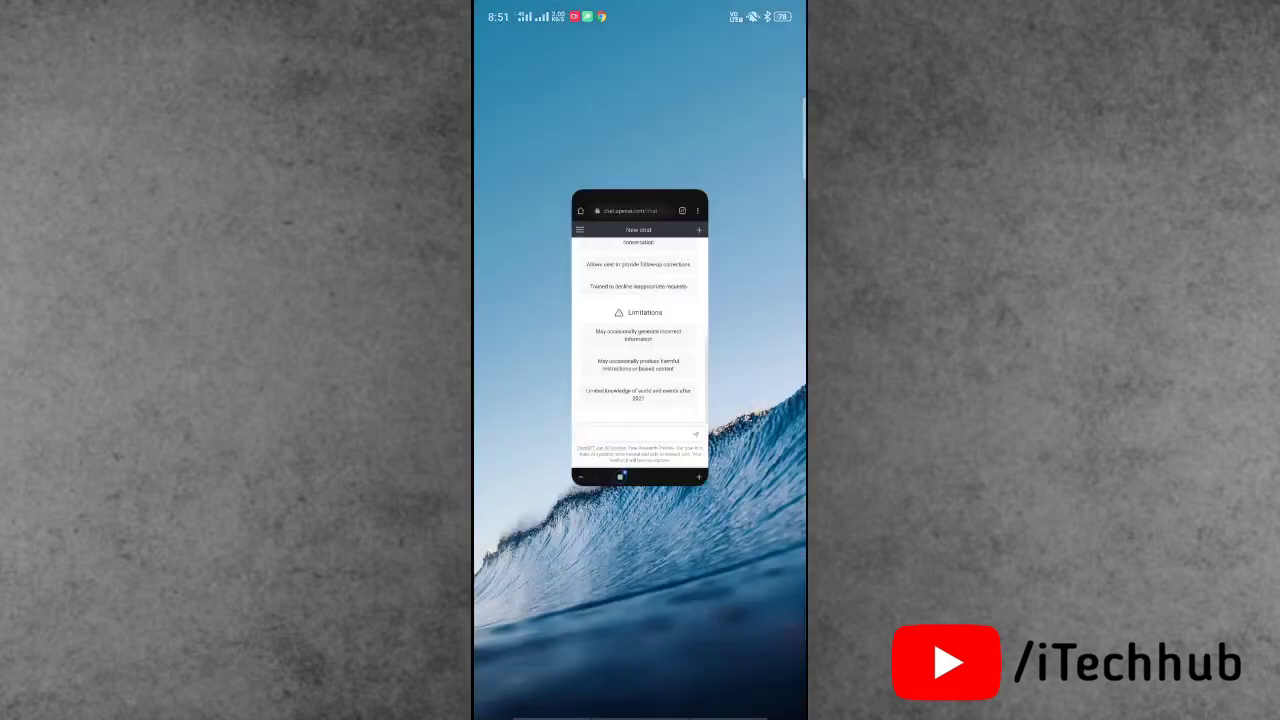
{"action": "key", "text": "home"}
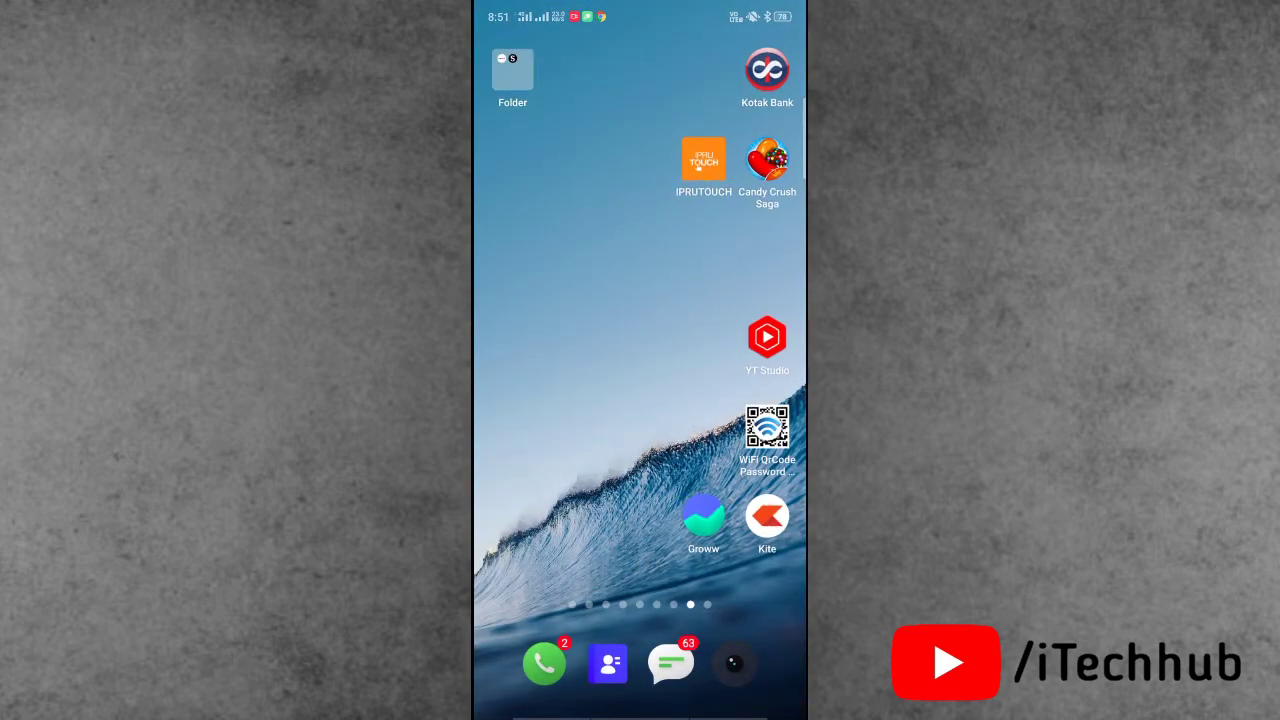